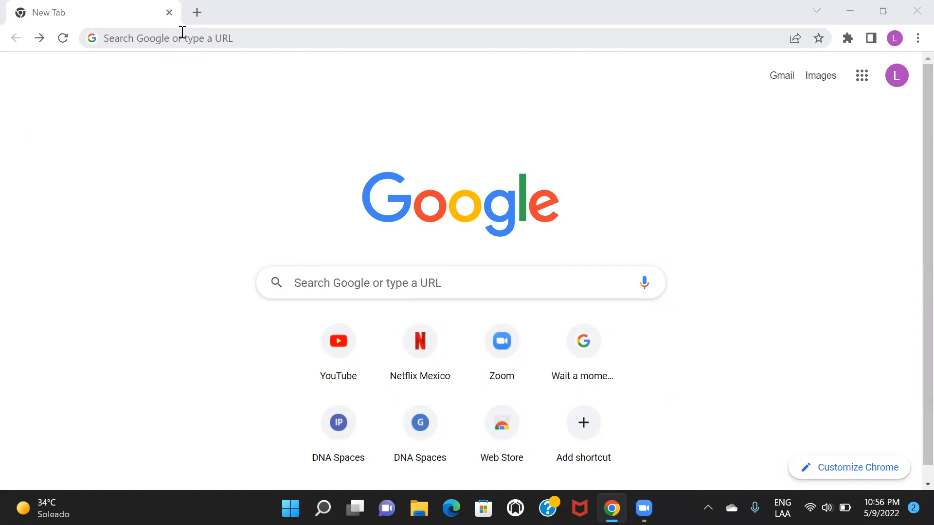
Search Google for 'visual studio code' from a new tab's address bar.
type("visual studio code")
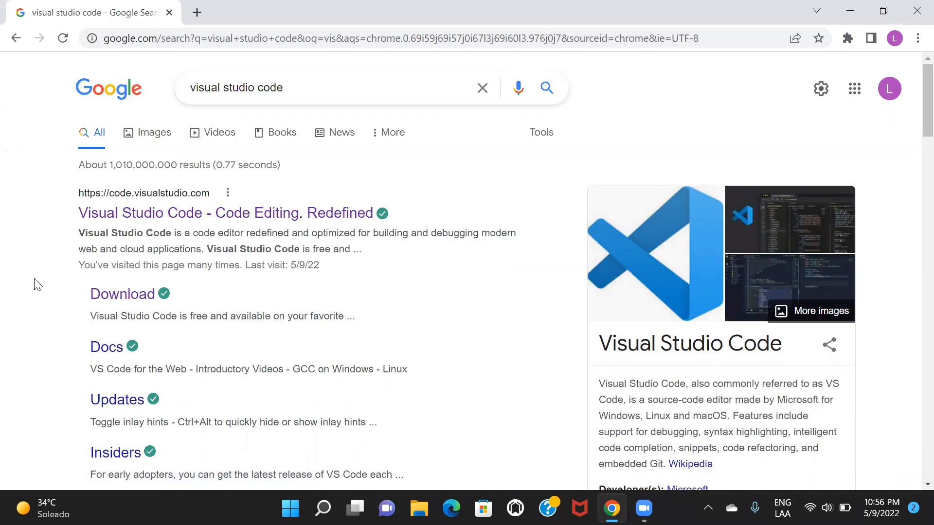
mouse_move(276, 201)
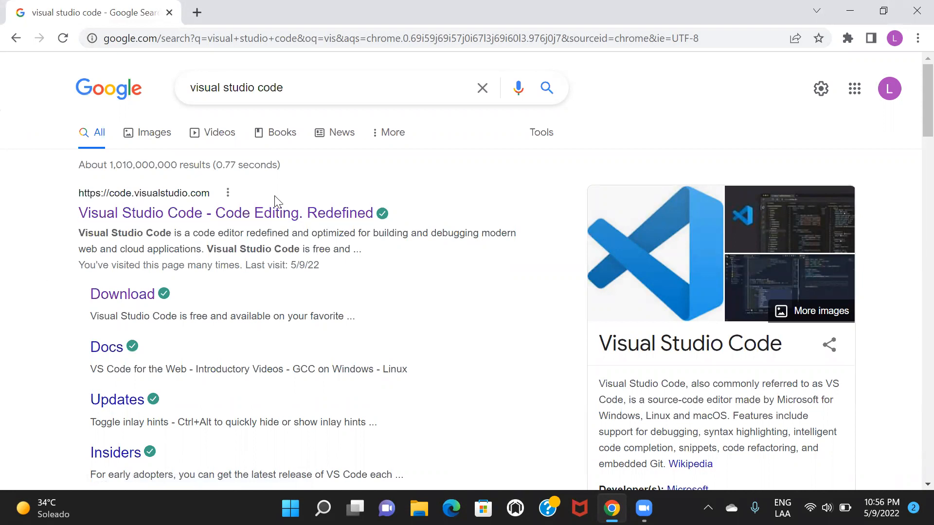
Open code.visualstudio.com and expand the download dropdown to see macOS, Windows and Linux builds.
left_click(220, 212)
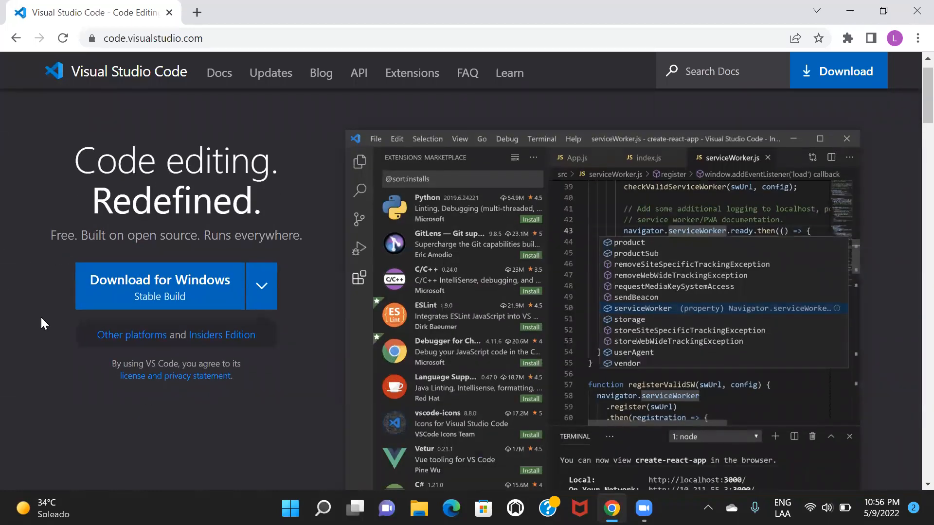
left_click(260, 286)
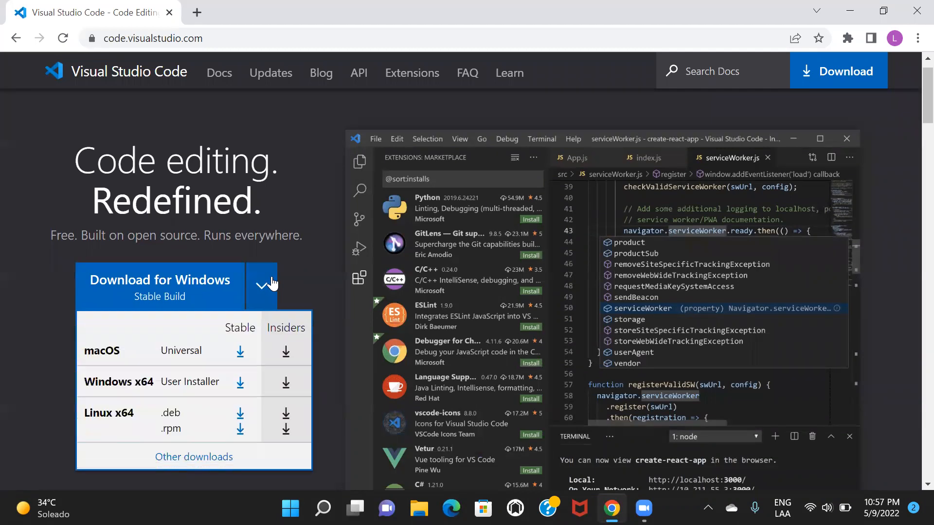
mouse_move(192, 363)
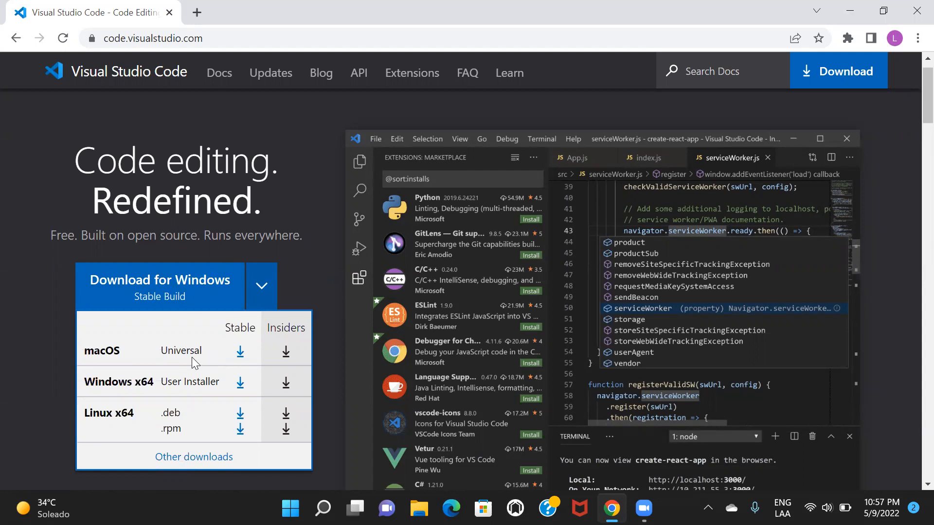
mouse_move(161, 345)
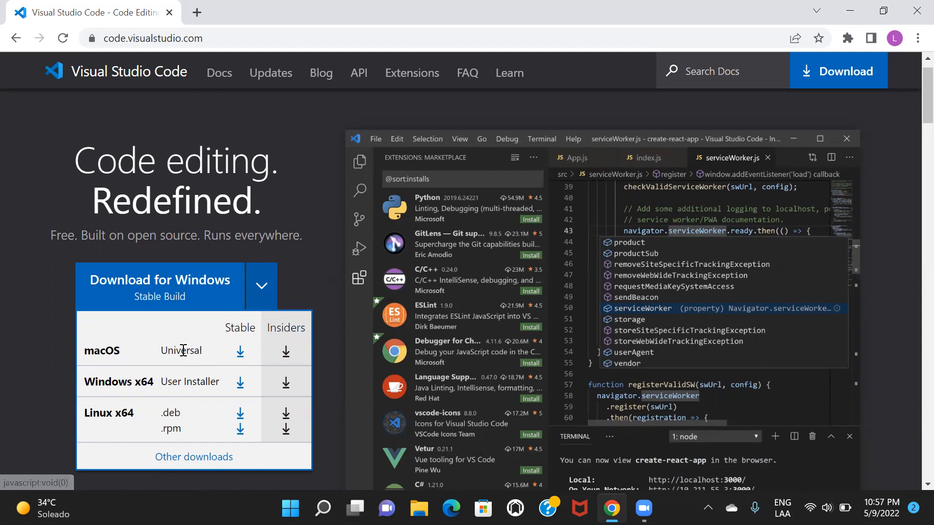
mouse_move(271, 384)
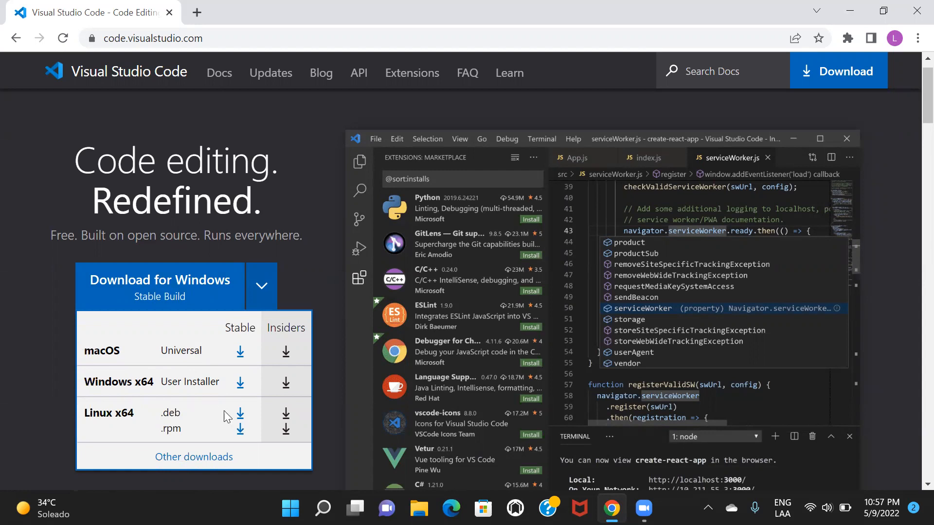
mouse_move(17, 362)
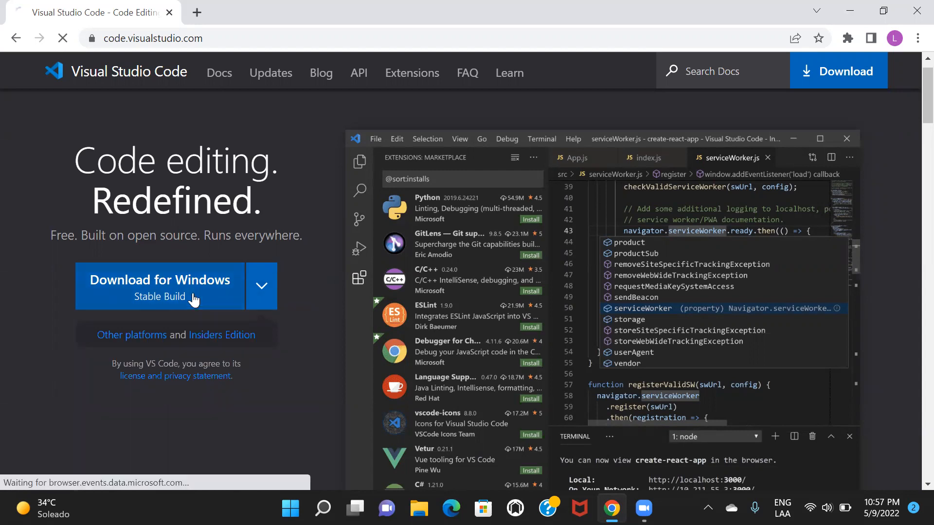
Download the Windows Stable Build (VSCodeUserSetup.exe) and run the installer.
left_click(159, 286)
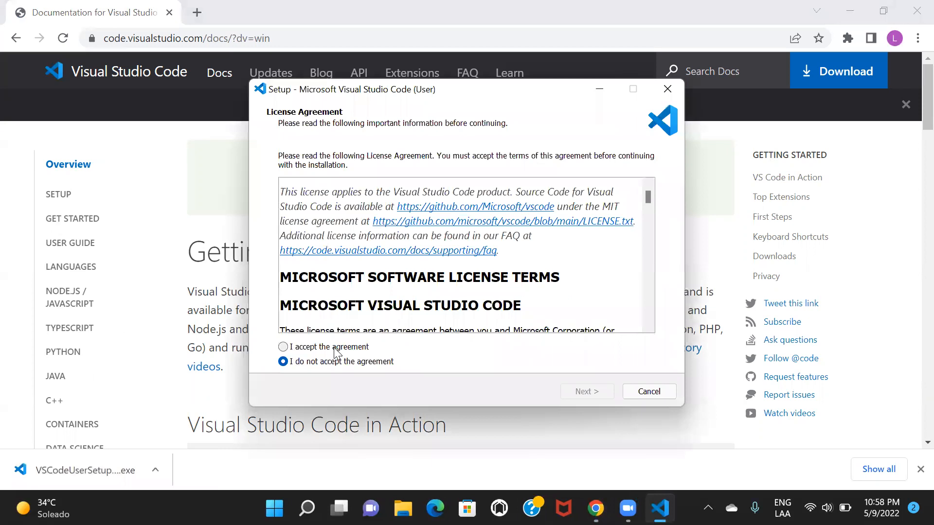
Accept the licence and install with the default folder and additional tasks.
left_click(587, 391)
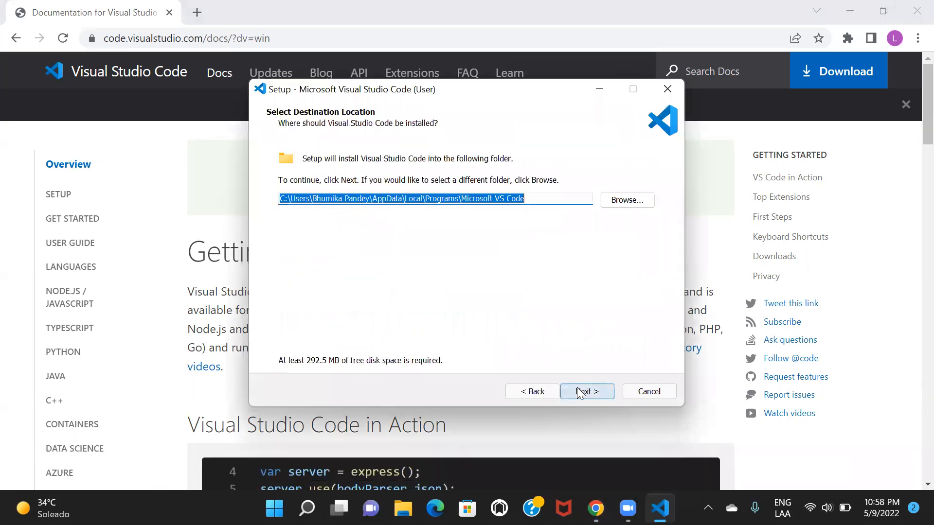
mouse_move(523, 233)
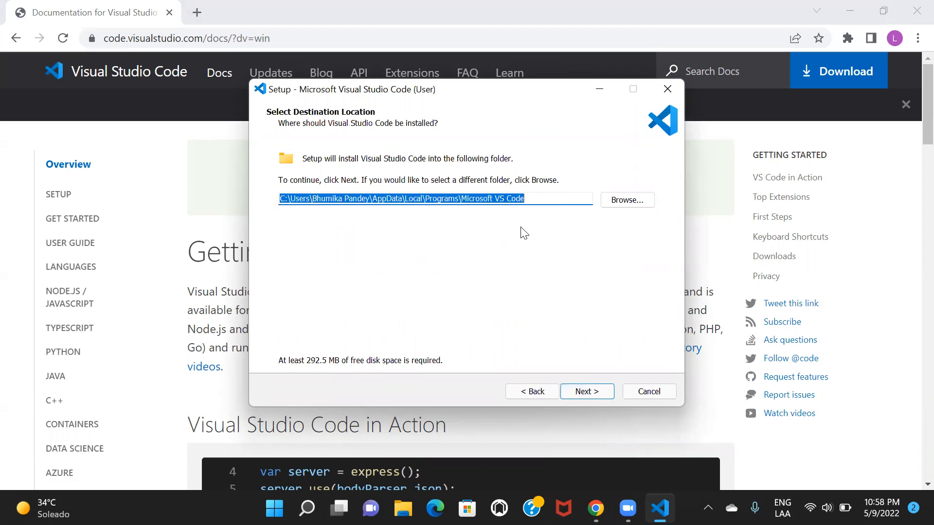
mouse_move(614, 331)
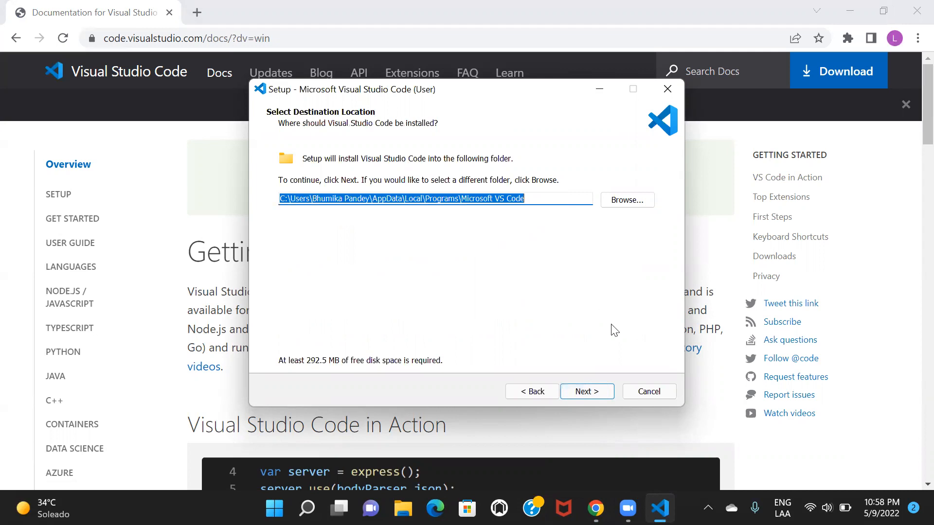
left_click(586, 391)
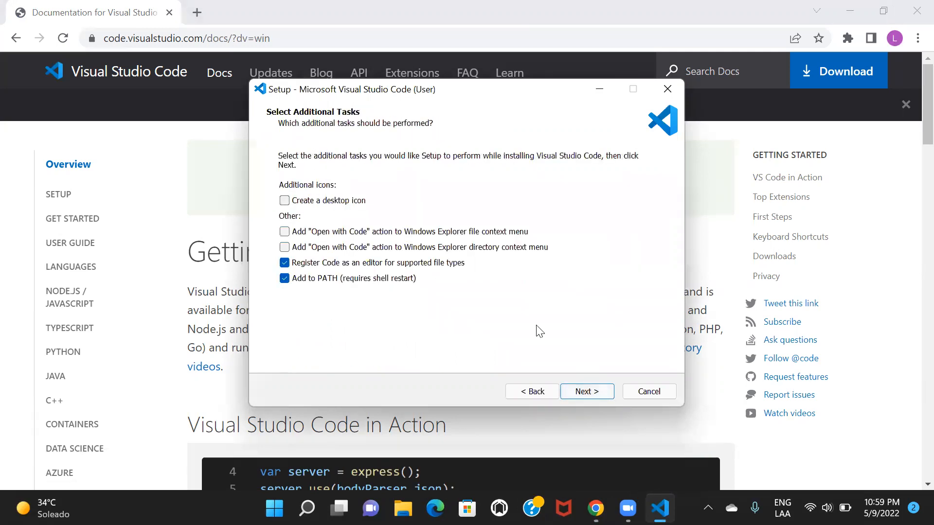
left_click(586, 391)
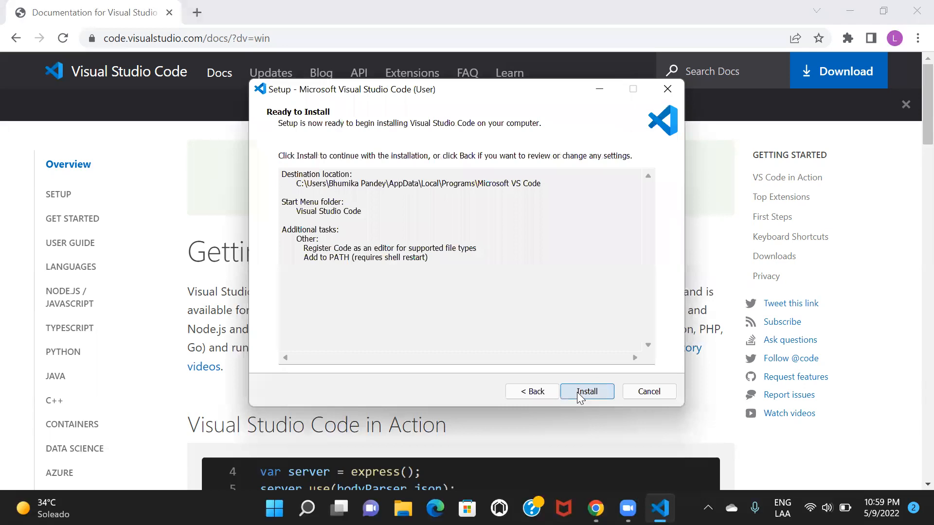
left_click(586, 391)
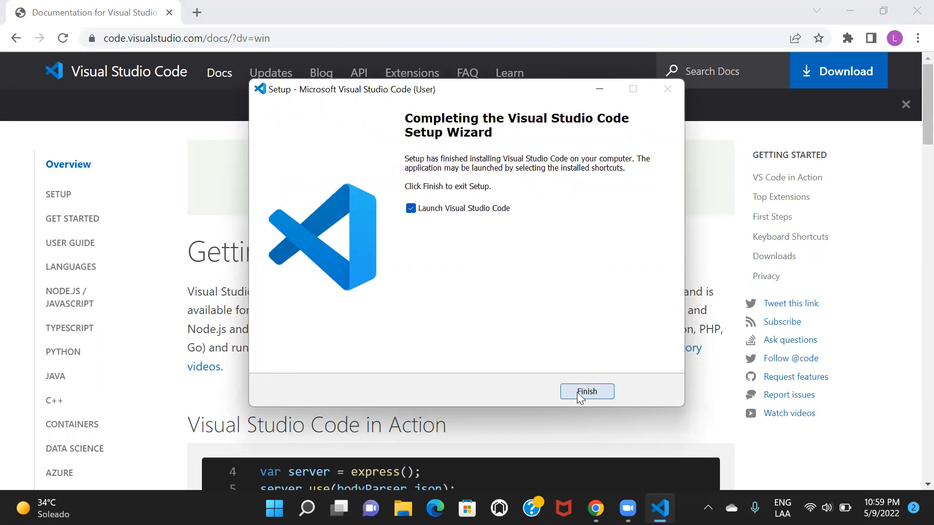
Finish setup to launch VS Code, view colour theme choices, and close Get Started.
left_click(586, 391)
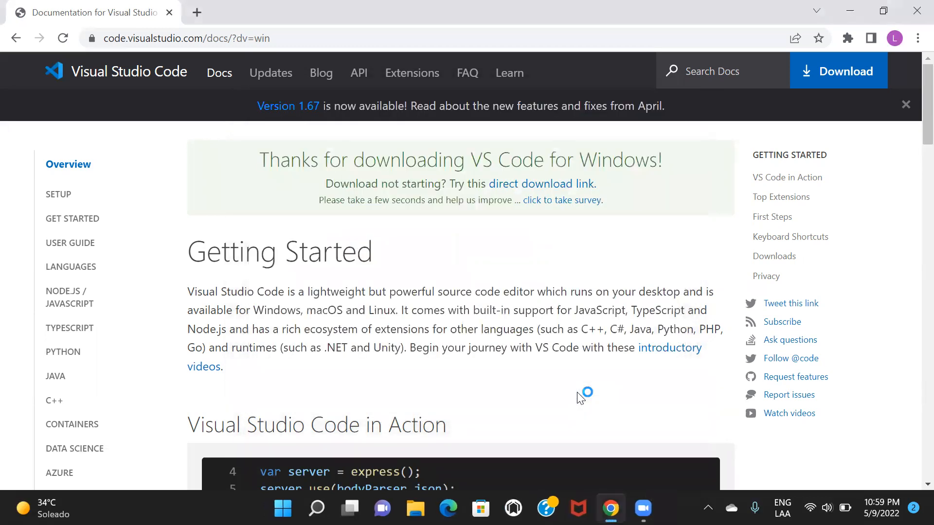
left_click(660, 507)
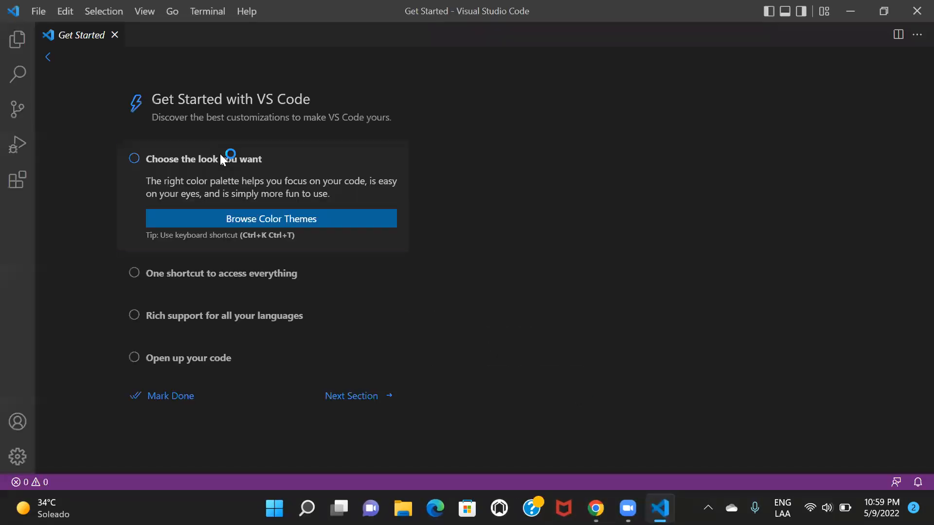
left_click(270, 218)
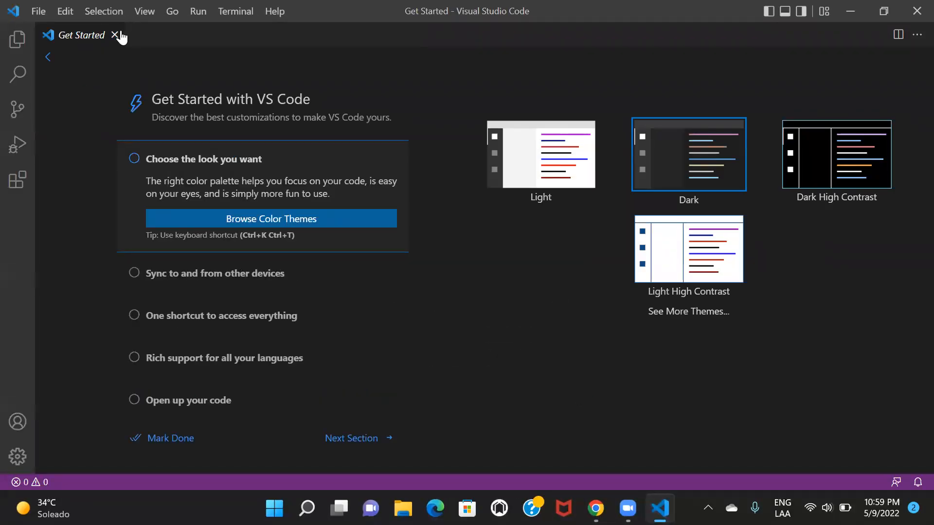
left_click(117, 34)
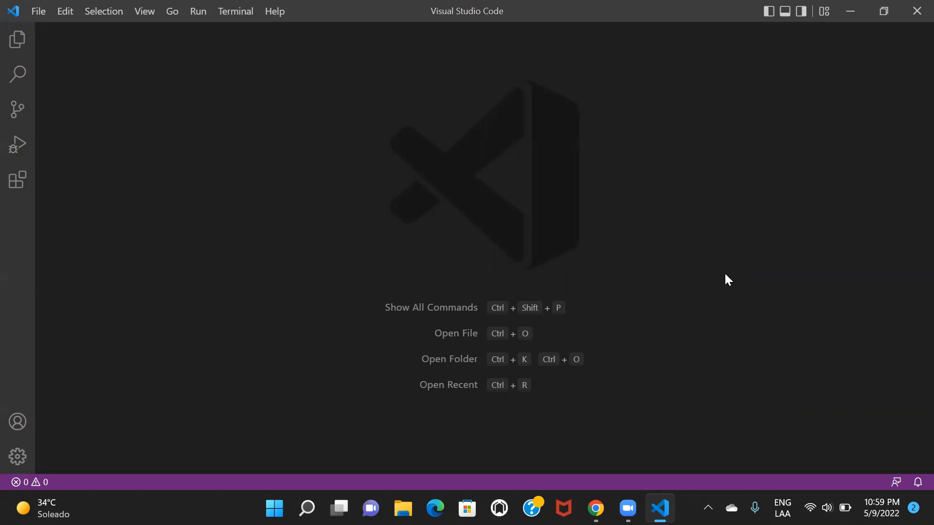
mouse_move(217, 194)
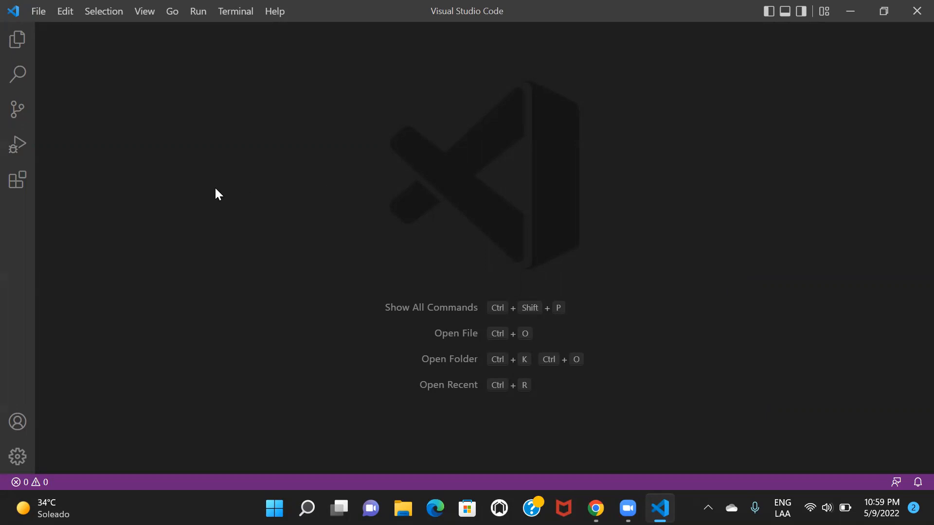